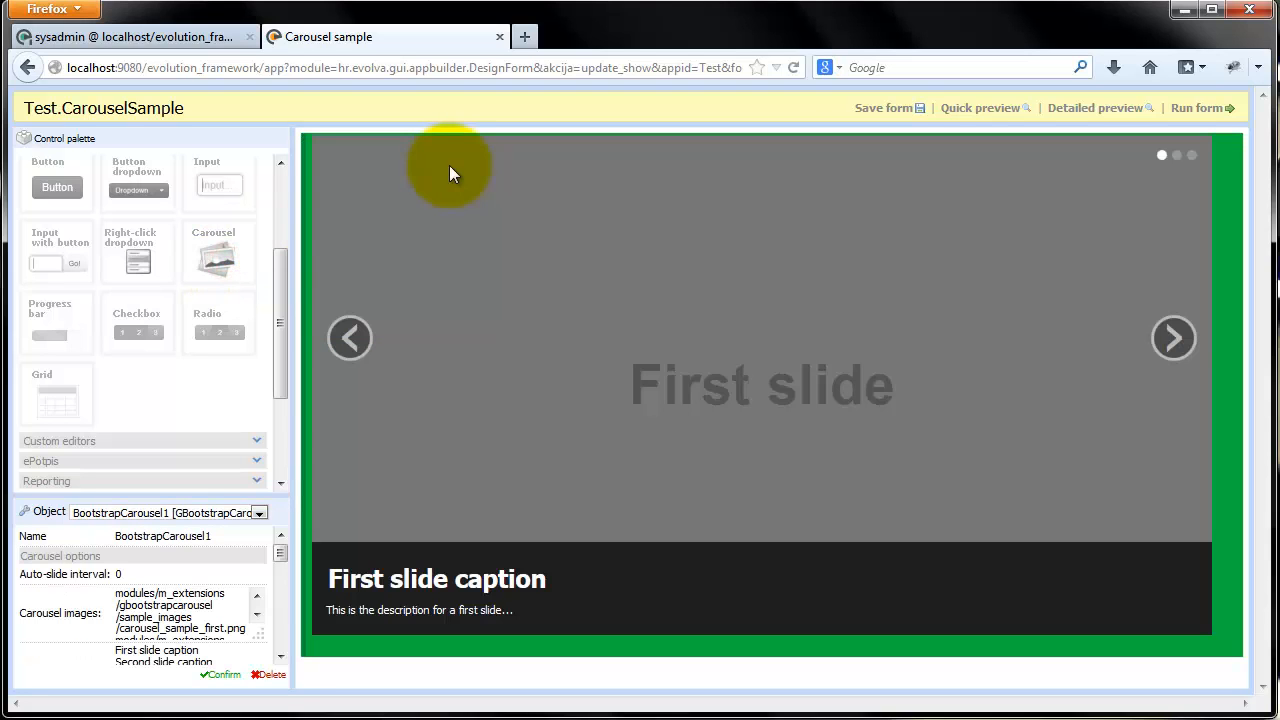
mouse_move(378, 540)
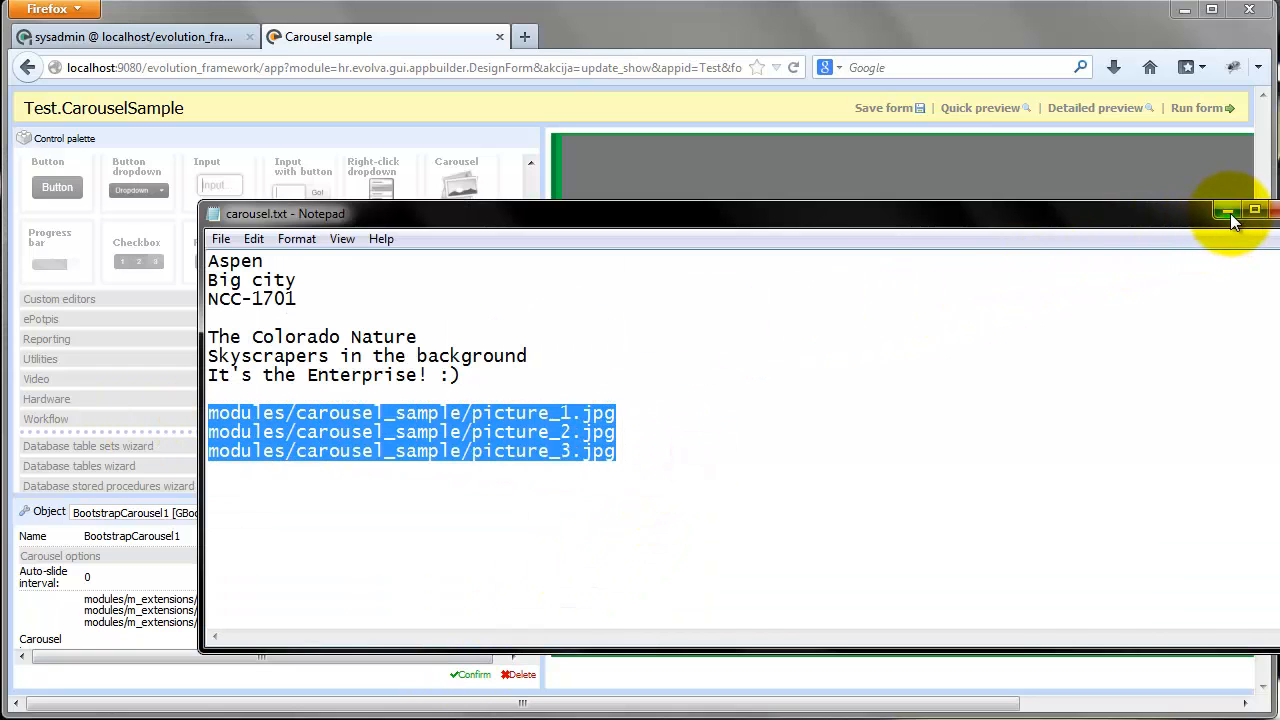
- Minimize Notepad after pasting the three picture paths into the Carousel images field
click(1256, 210)
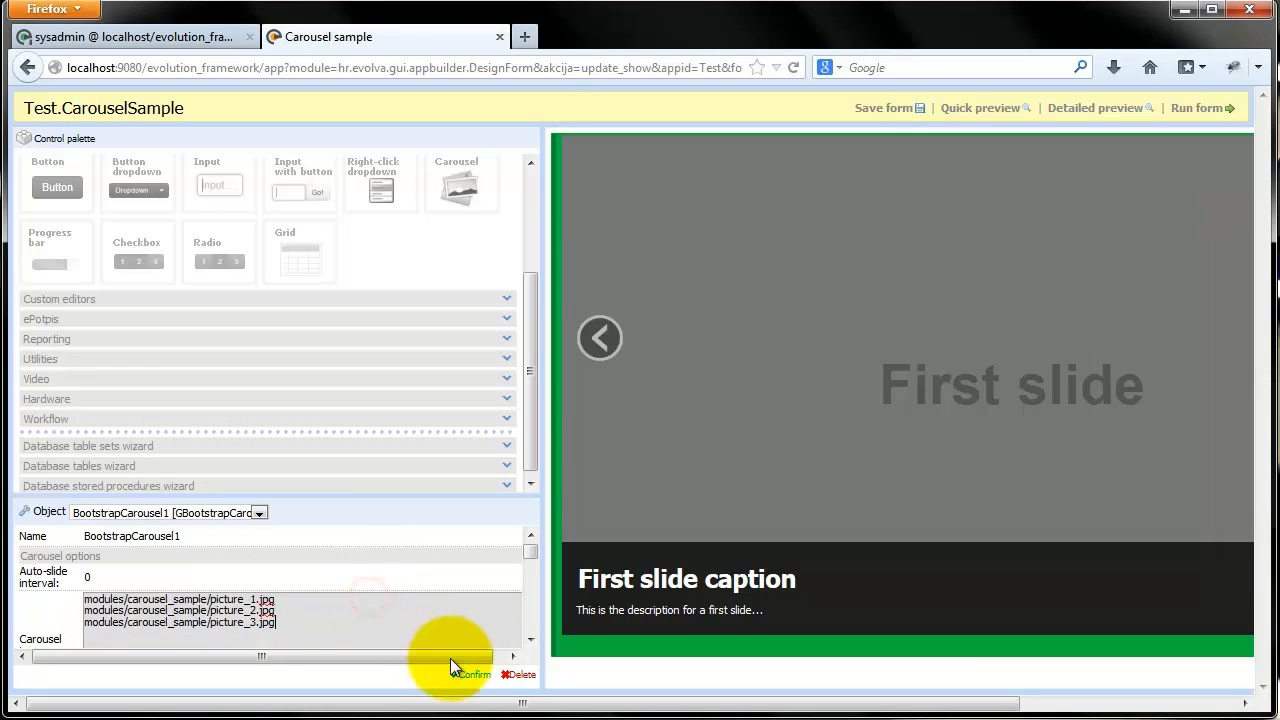
click(470, 674)
text(3)
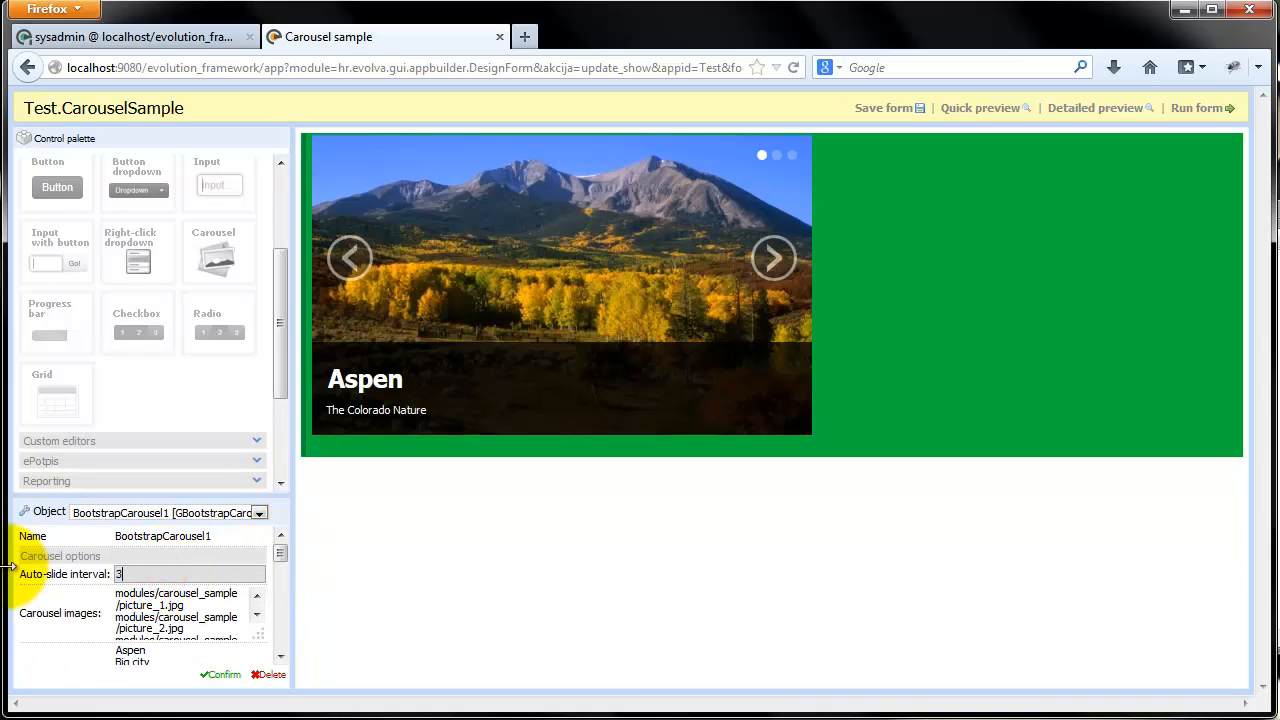
- Set Auto-slide interval to 3000 ms, save the form and run it in a new tab
text(000)
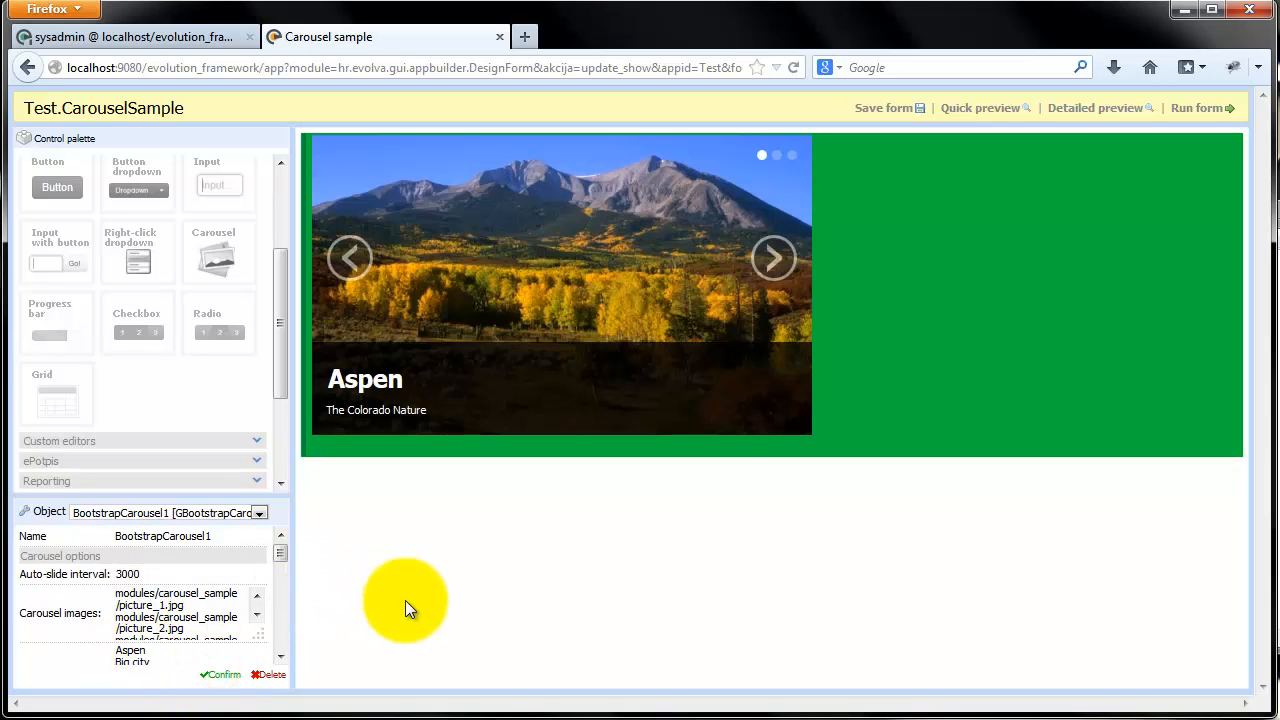
mouse_move(850, 280)
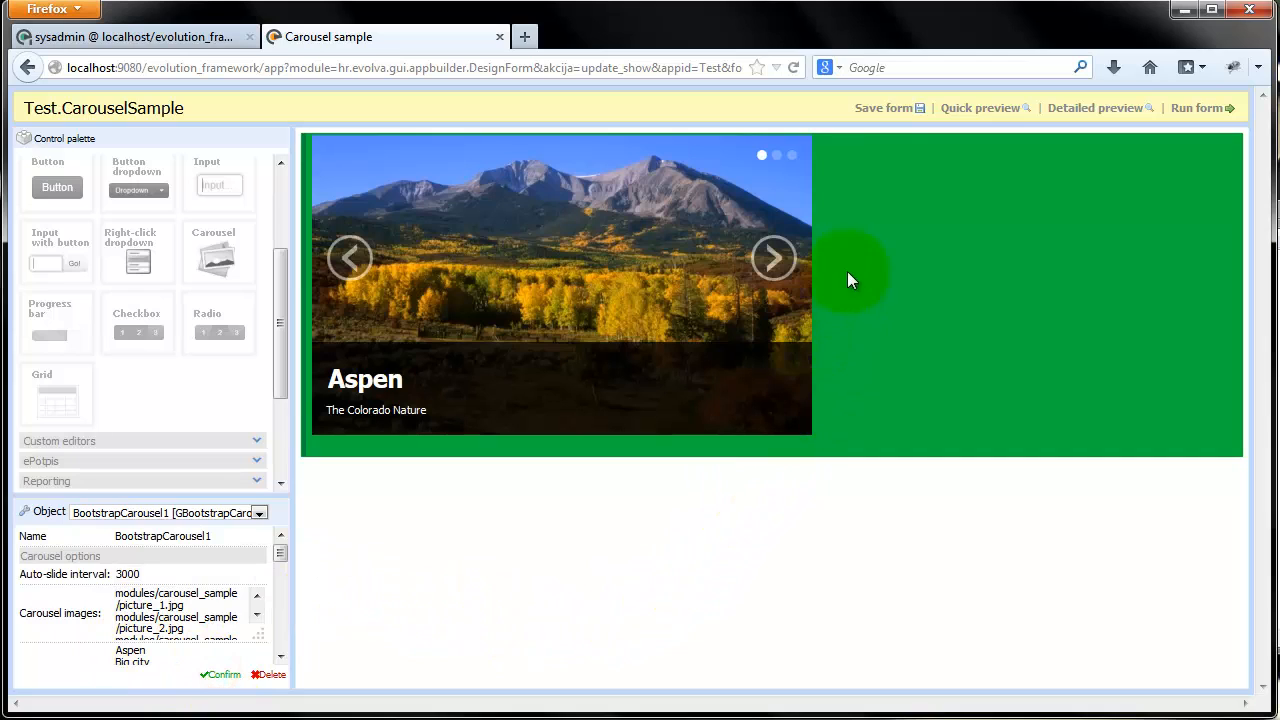
mouse_move(876, 110)
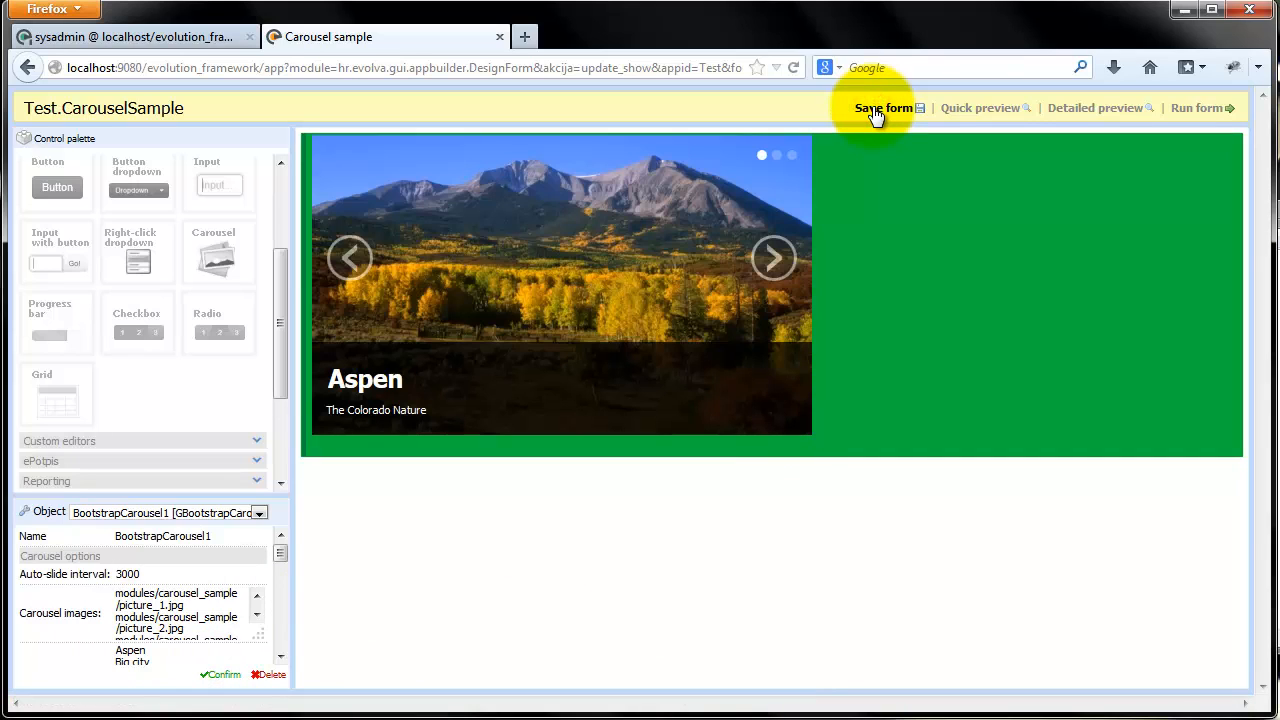
mouse_move(1196, 108)
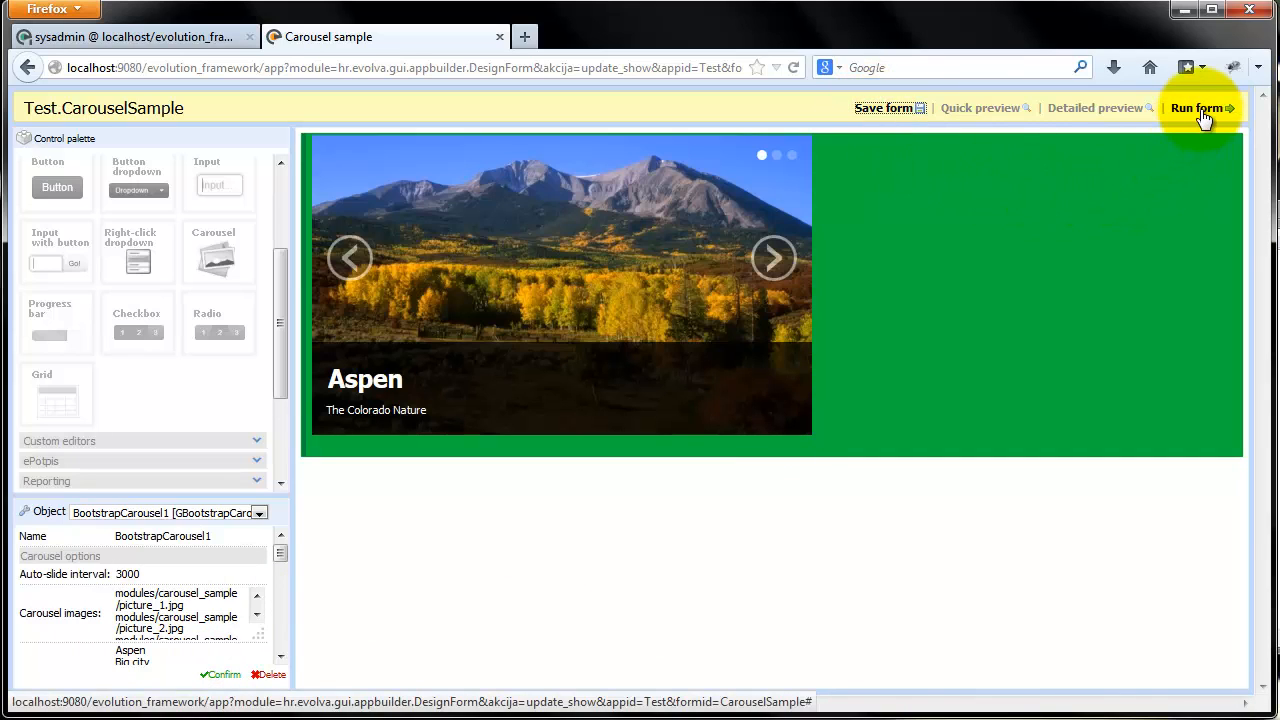
click(1200, 108)
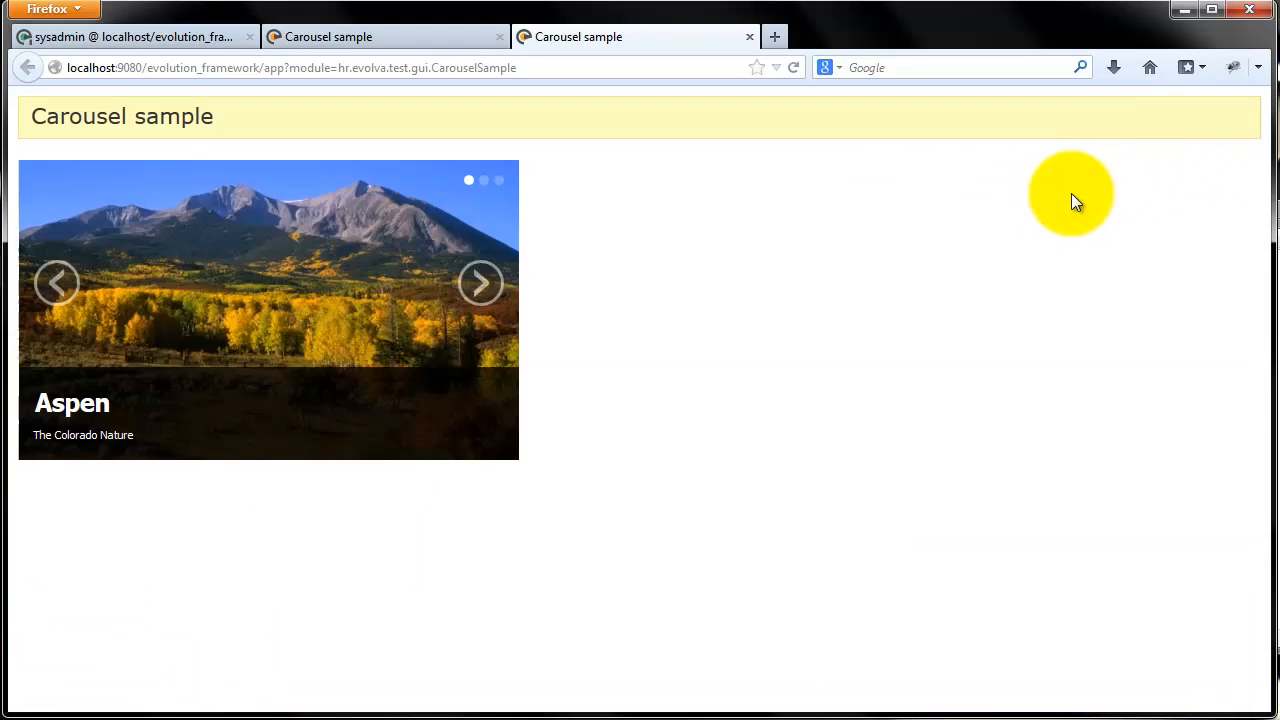
- Step the running carousel through Aspen, NCC-1701 and back, then let it auto-advance to Big city
click(480, 284)
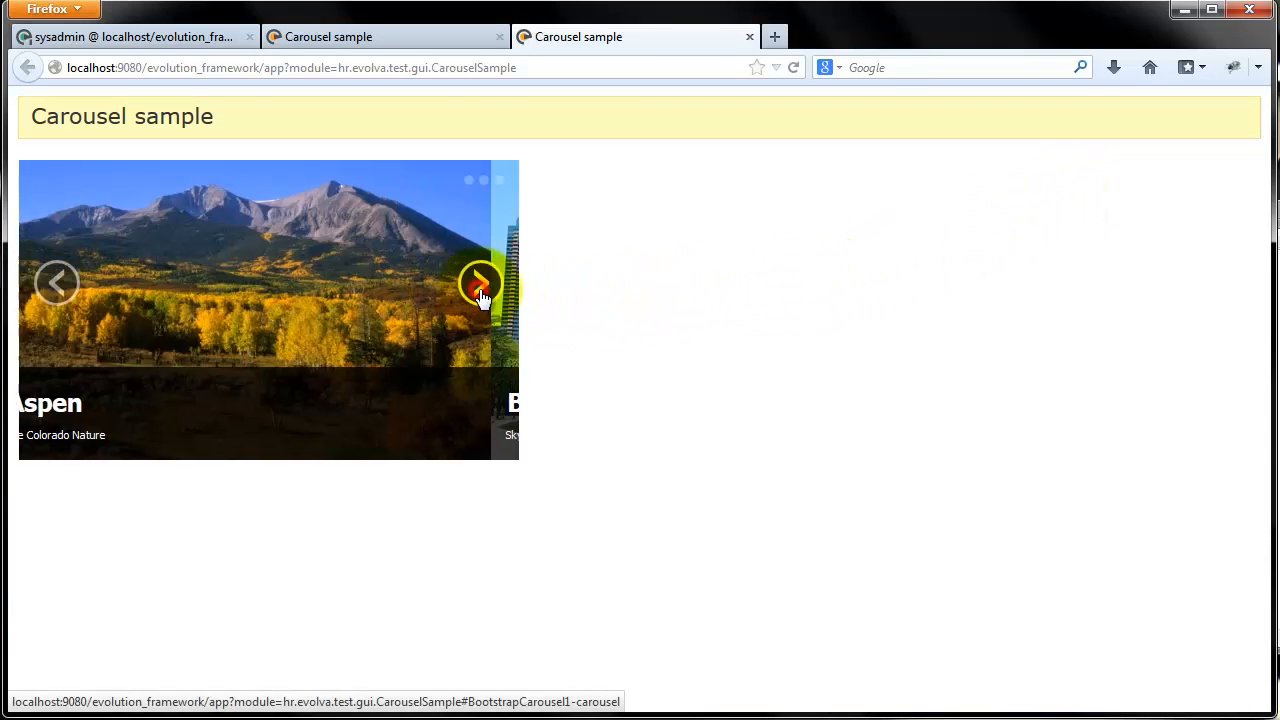
click(480, 284)
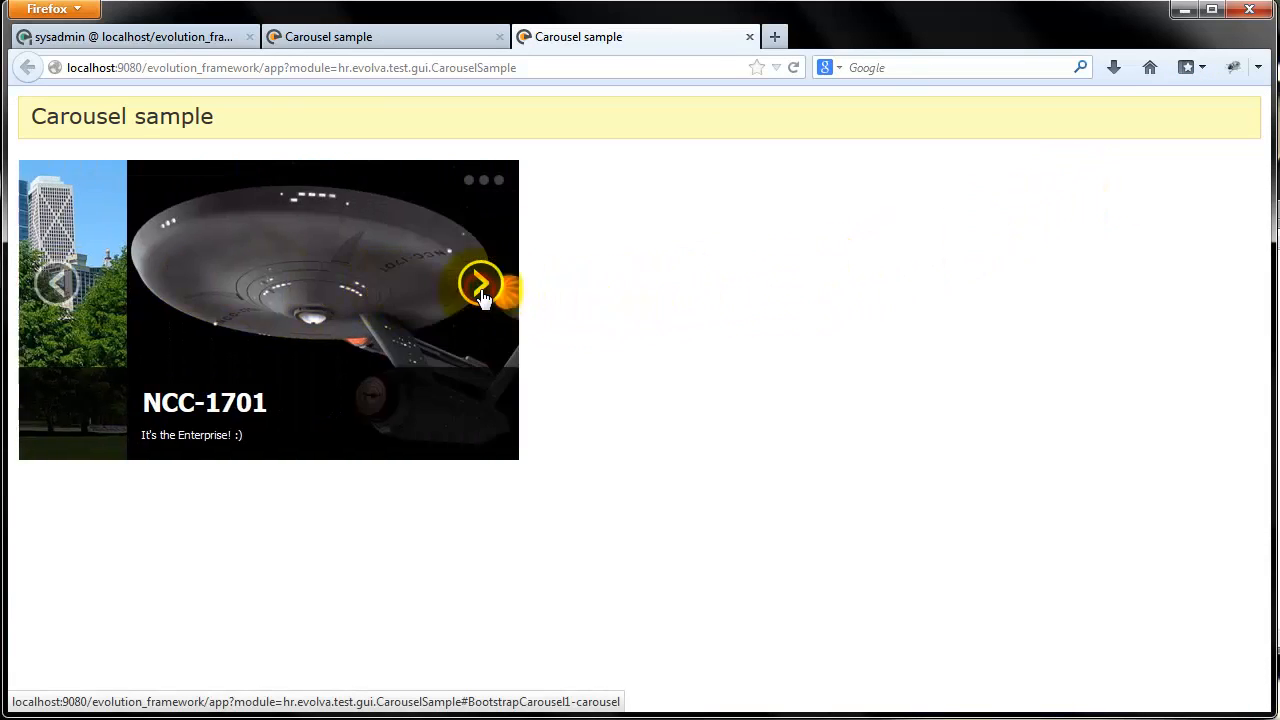
click(480, 284)
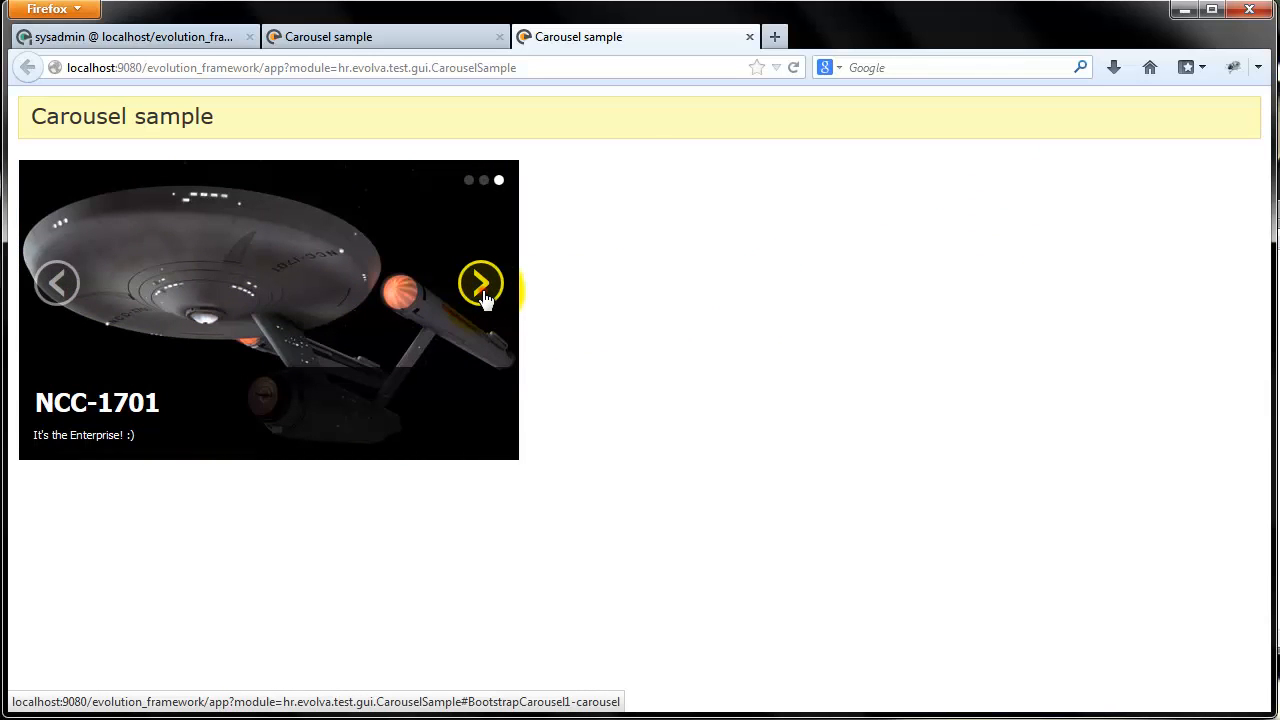
click(480, 284)
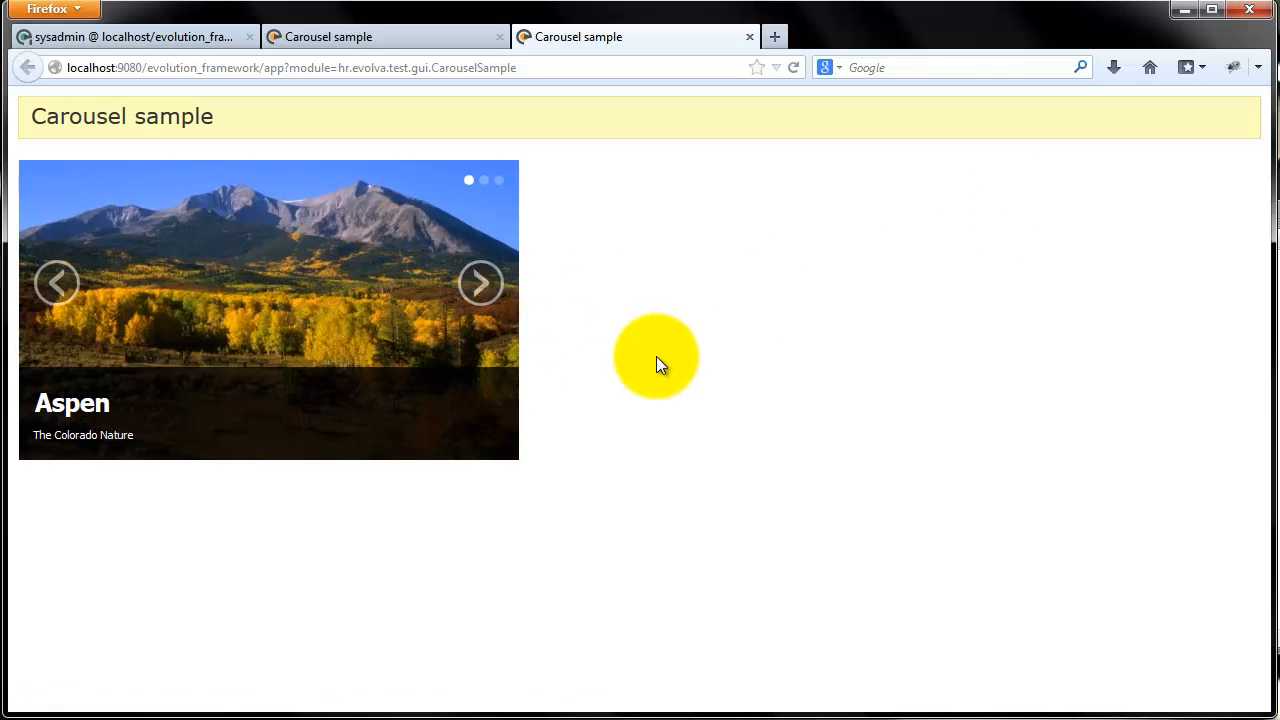
click(480, 282)
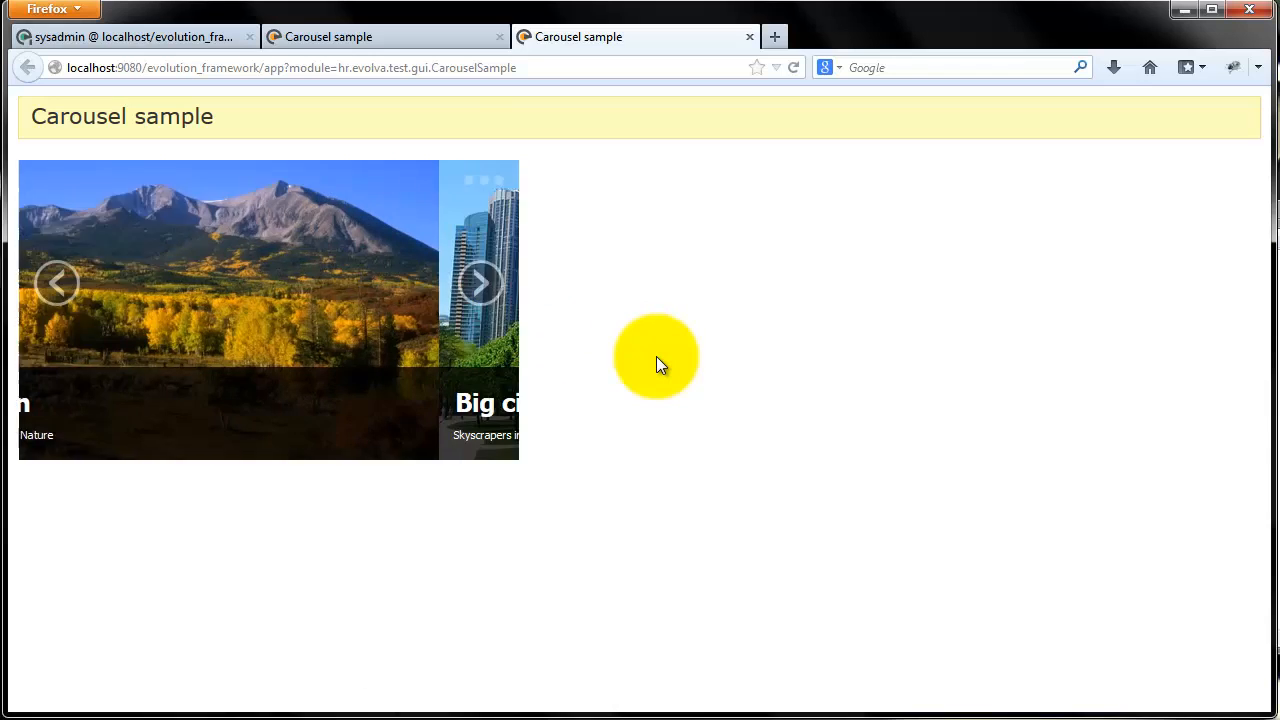
click(480, 282)
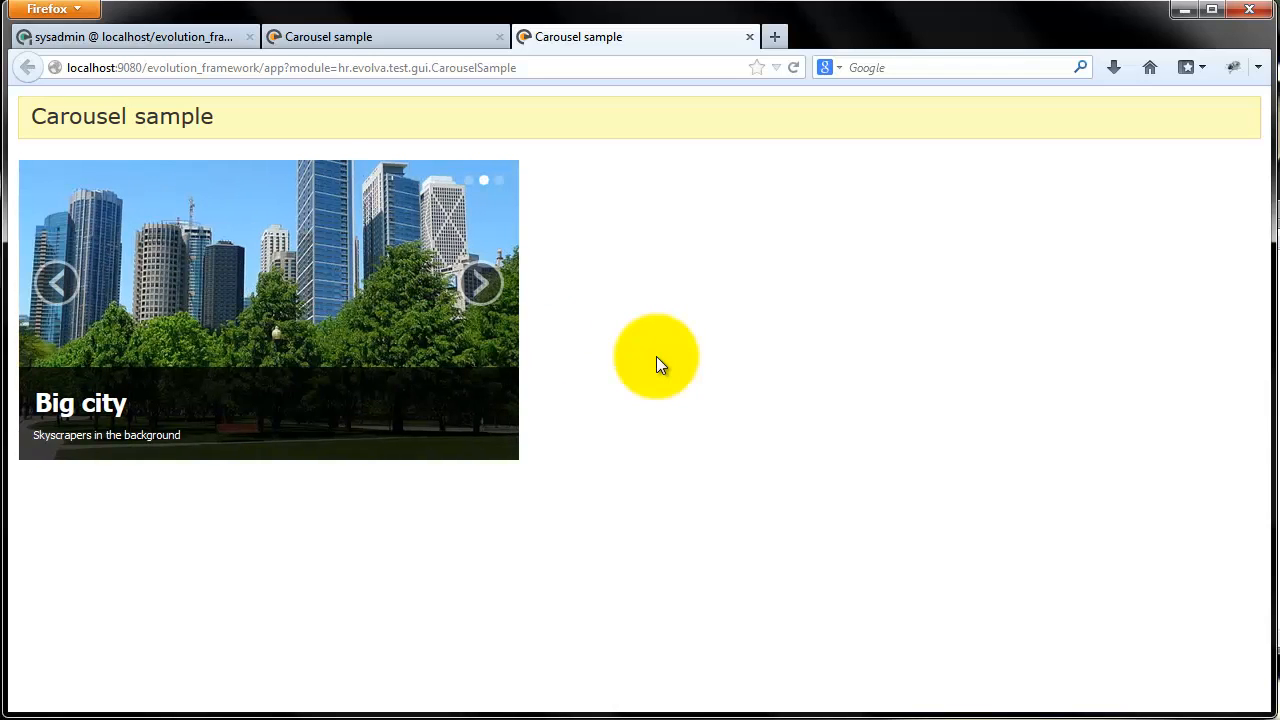